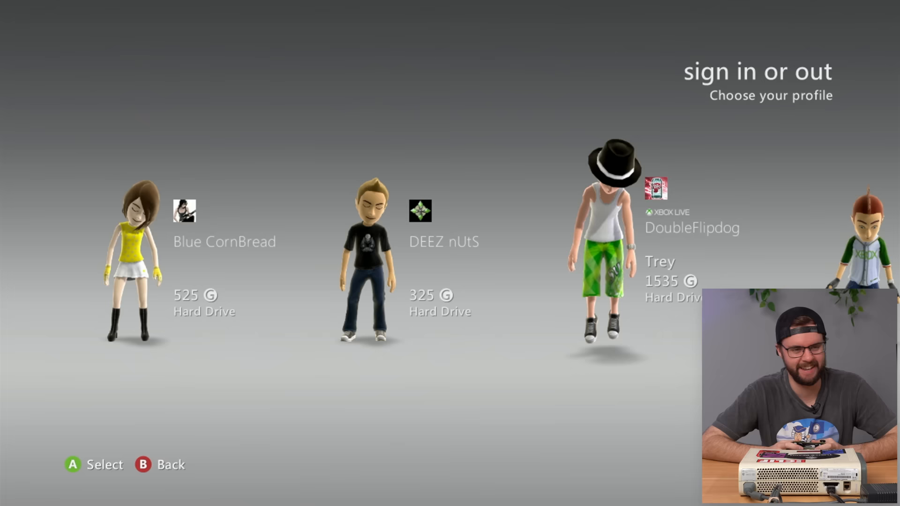
Move across the sign-in list to the 1535-gamerscore profile and reach its achievements.
scroll("right", 3)
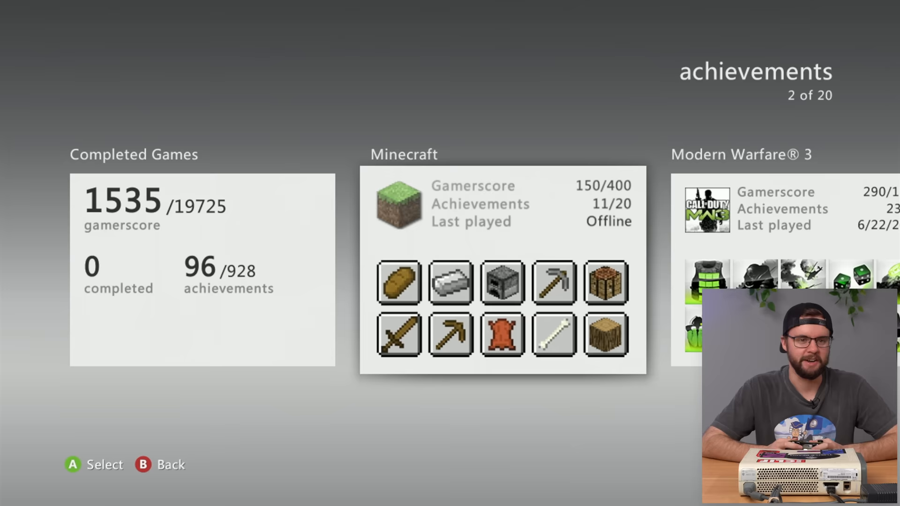
Scroll the achievements from Minecraft (2 of 20) to Modern Warfare 3, then back out.
scroll("right", 3)
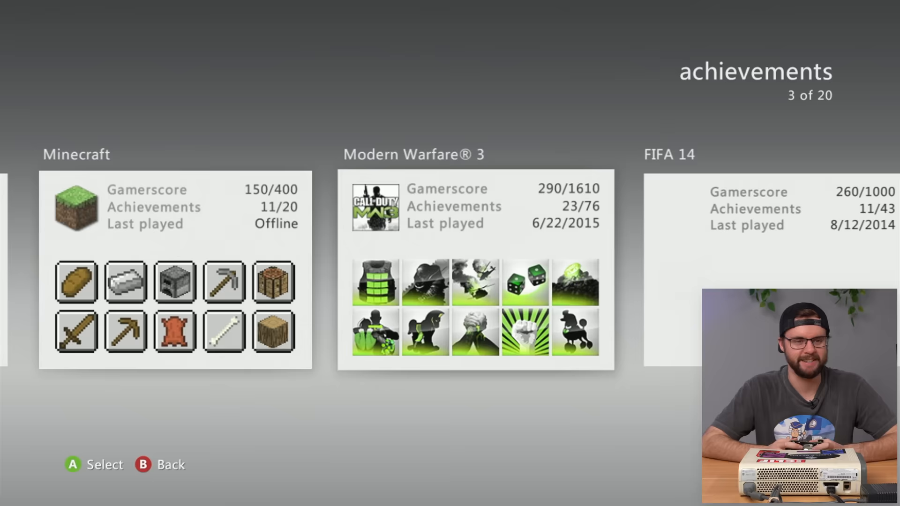
key("b")
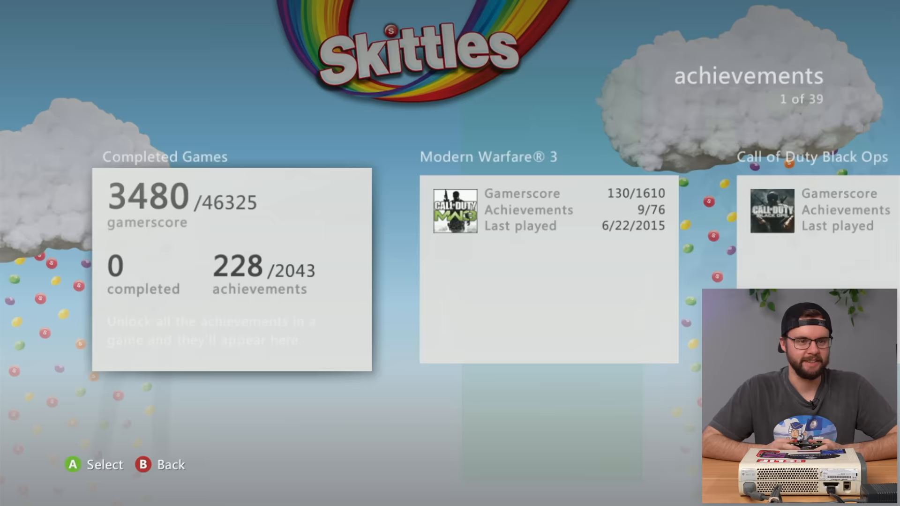
Browse the 3480-gamerscore history from Completed Games past SOULCALIBUR V to Skyrim (6 of 39).
scroll("right", 3)
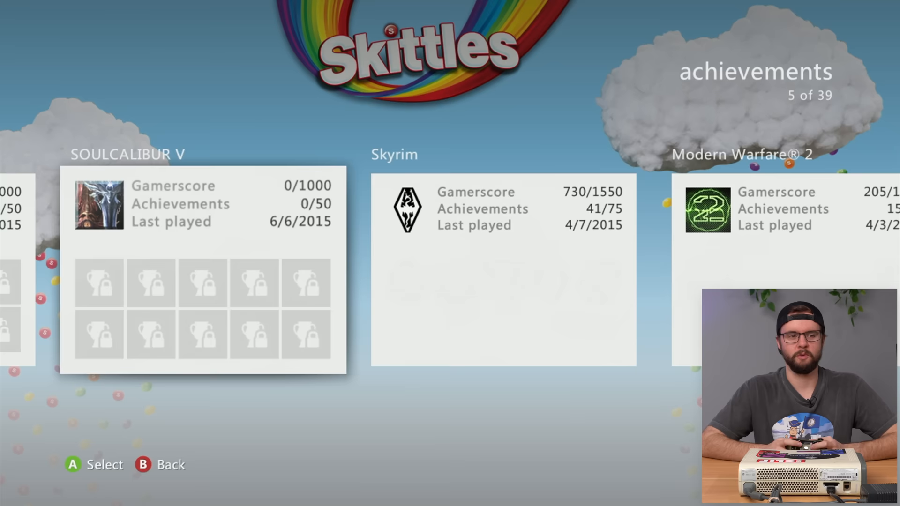
scroll("right", 3)
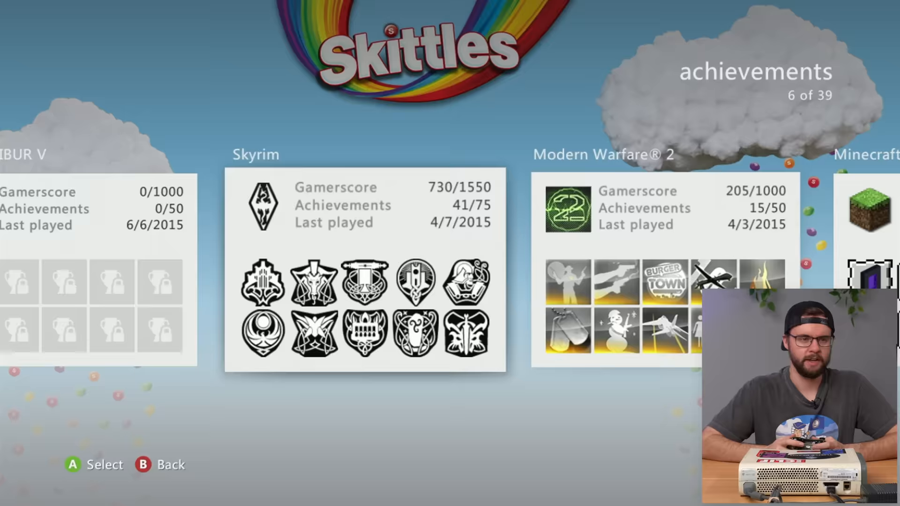
scroll("right", 3)
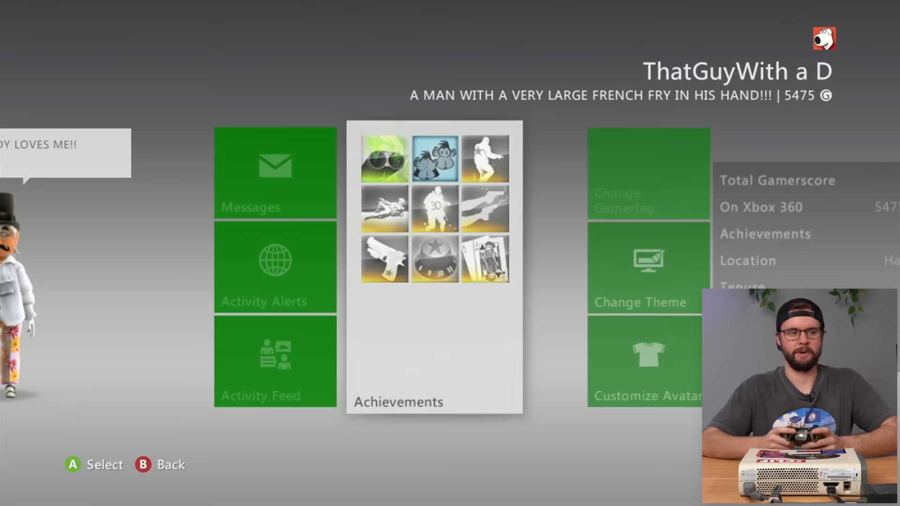
Bring up the 5475-gamerscore profile page with Messages, Achievements and Change Theme tiles.
left_click(434, 258)
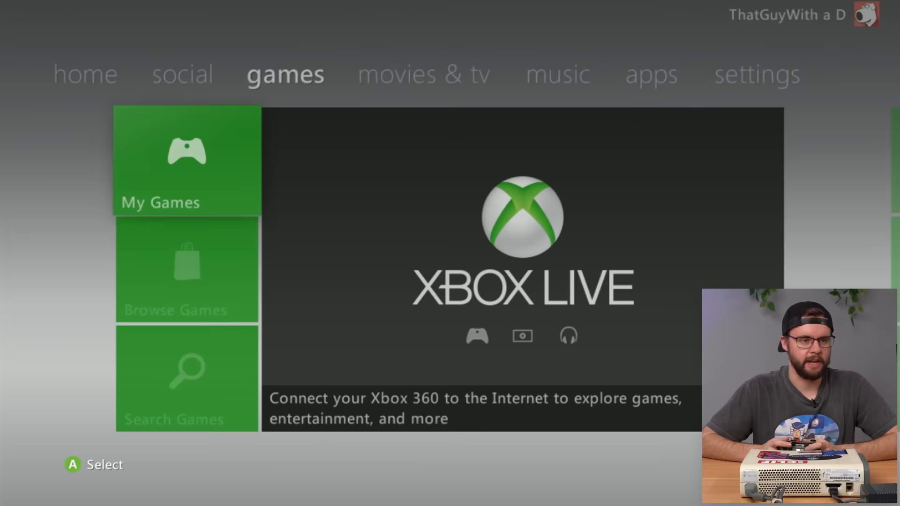
Launch Minecraft from My Games and scroll its saved worlds down to NUKETOWN.
left_click(186, 160)
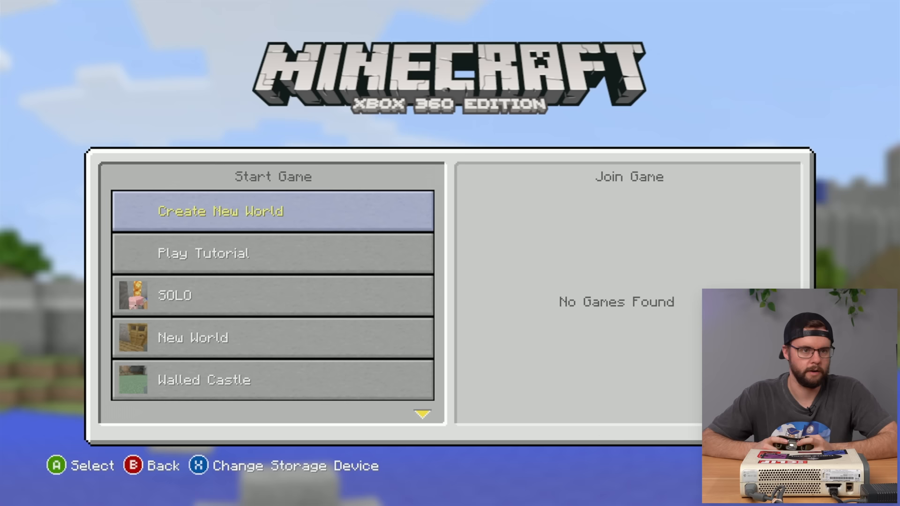
scroll("down", 3)
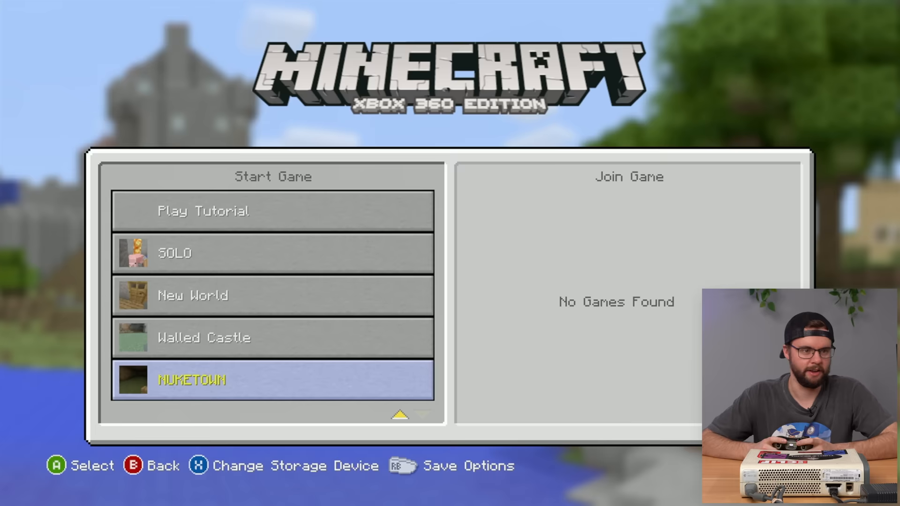
Load the NUKETOWN creative save into its flat grassy world.
left_click(273, 380)
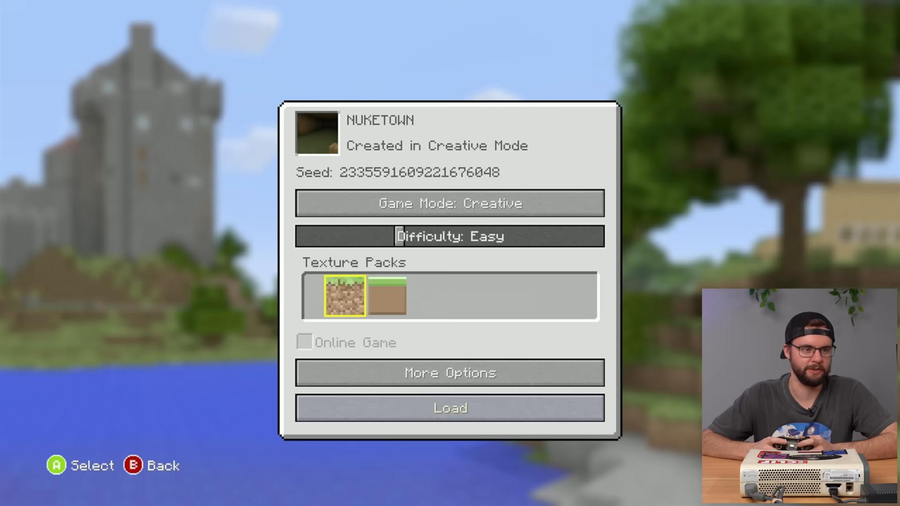
left_click(449, 407)
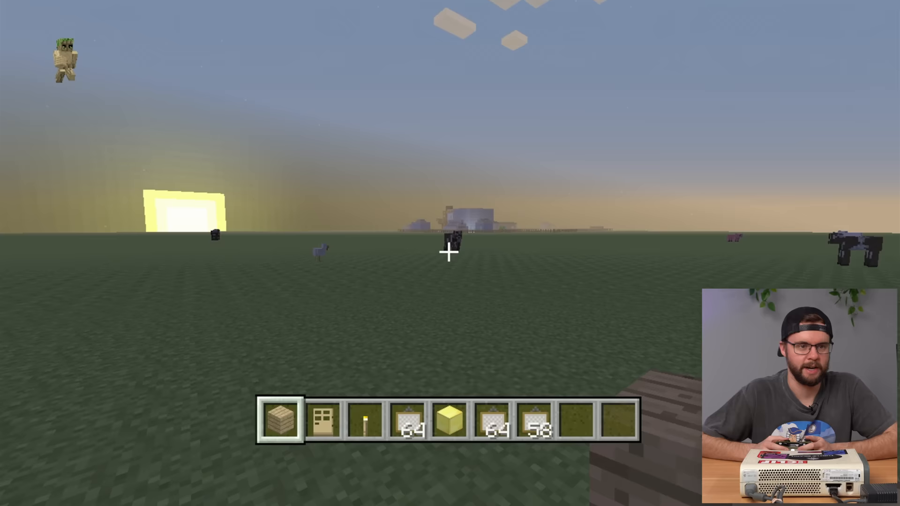
mouse_move(450, 253)
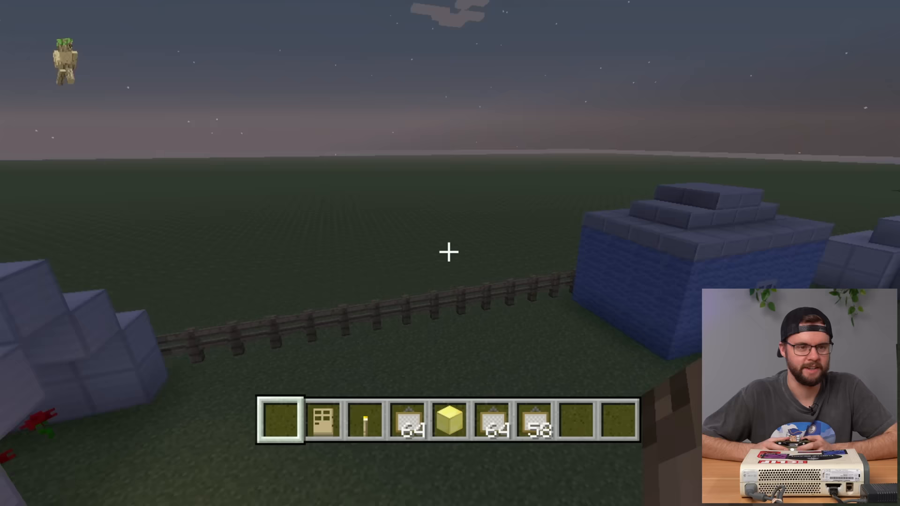
mouse_move(450, 251)
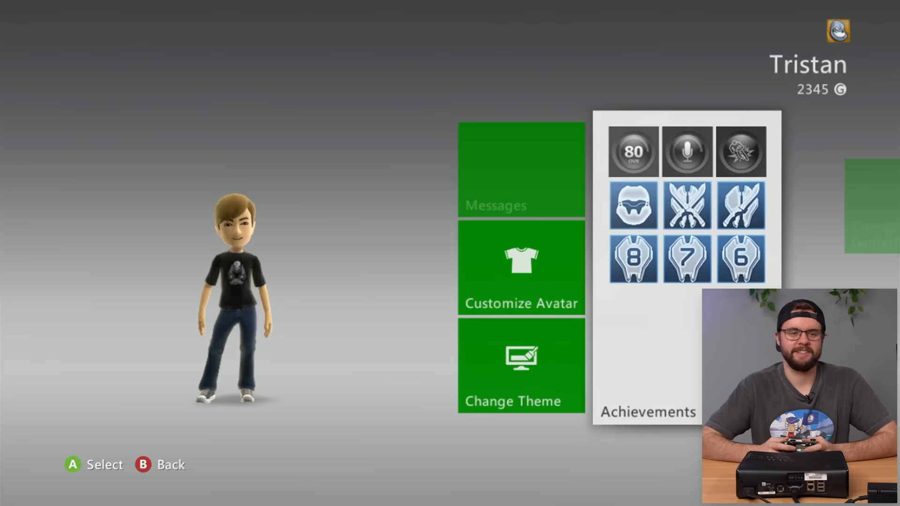
Browse Tristan's per-game achievements list across its 13 games.
left_click(648, 413)
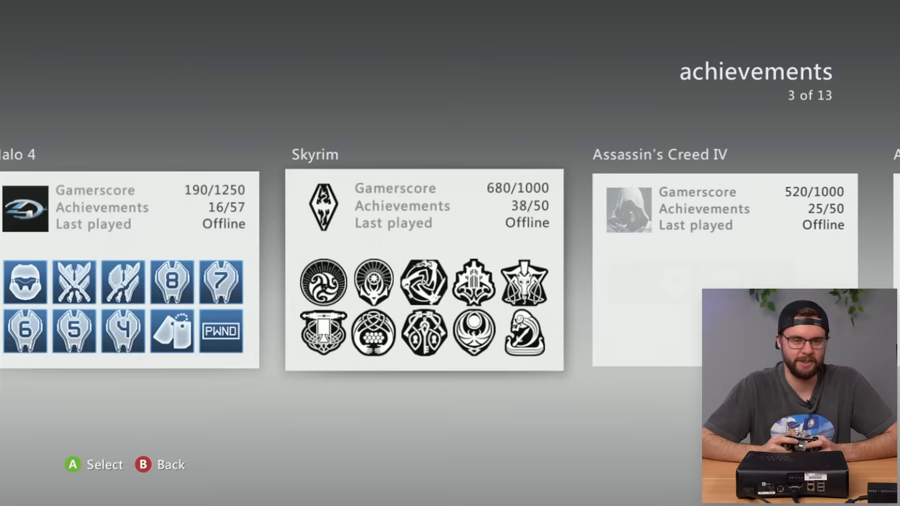
scroll("right", 3)
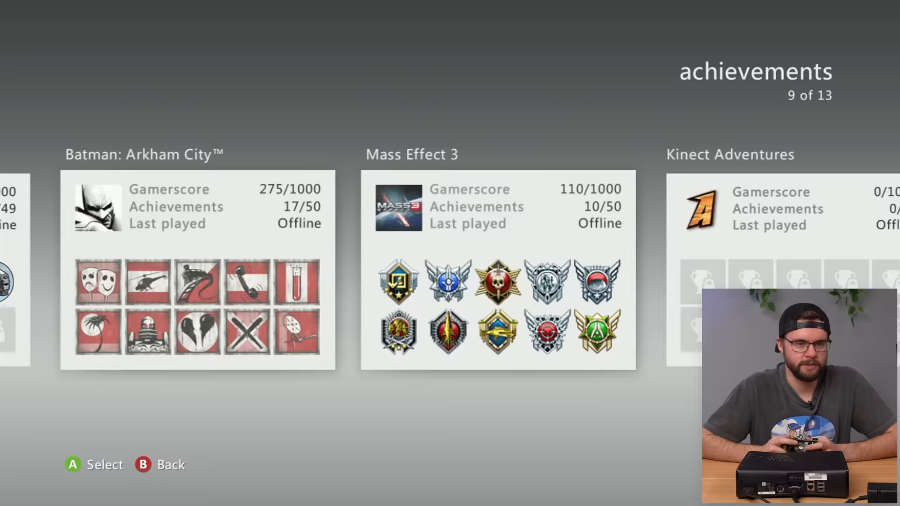
scroll("right", 3)
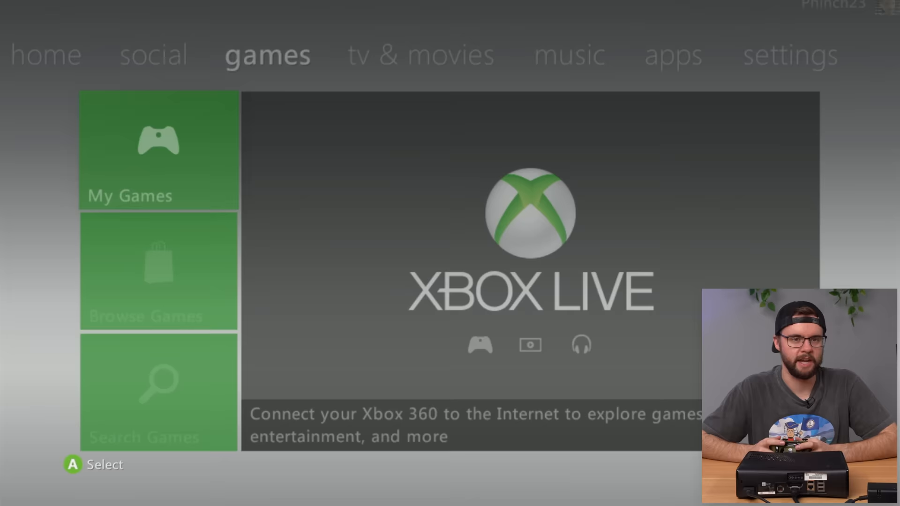
left_click(157, 148)
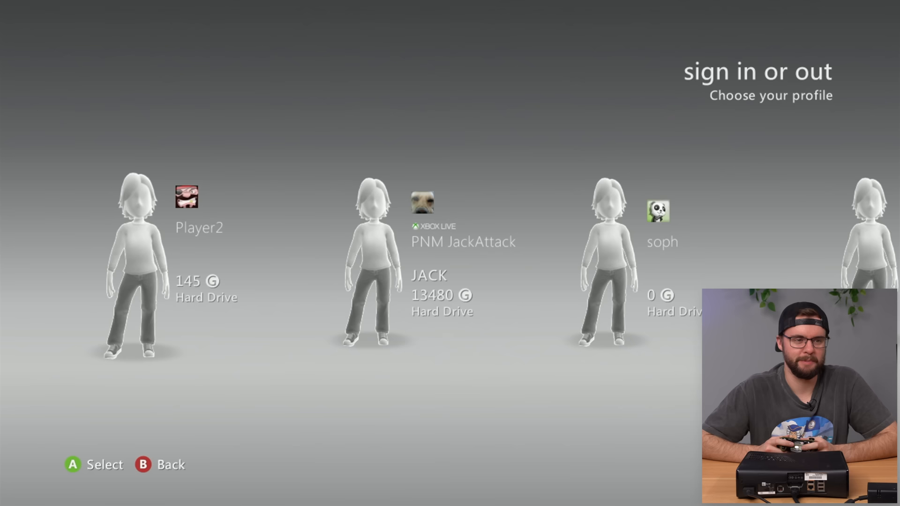
Move to and sign in EmployingMean02, the 4245-gamerscore profile.
scroll("right", 3)
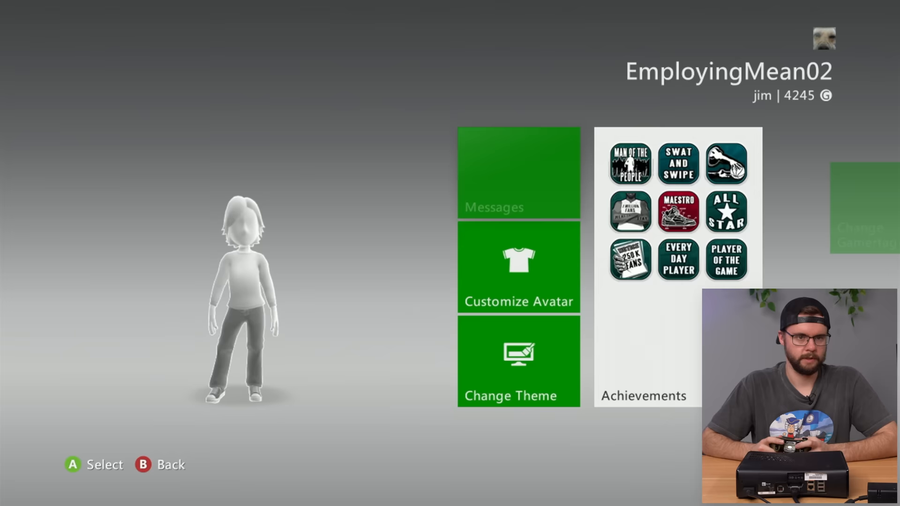
Enter the profile's My Games collection, led by Modern Warfare 2 at 180/1000 gamerscore.
left_click(648, 396)
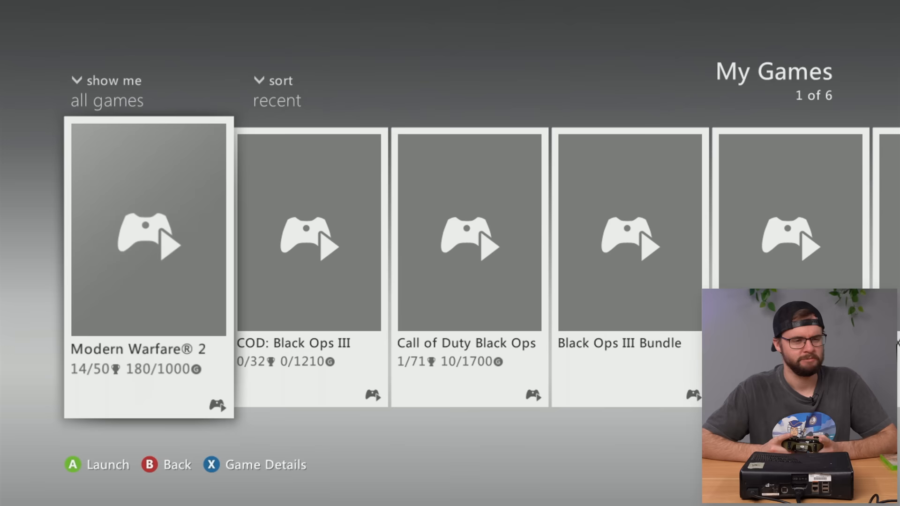
Scroll back and forth through My Games before returning to the games hub.
scroll("right", 3)
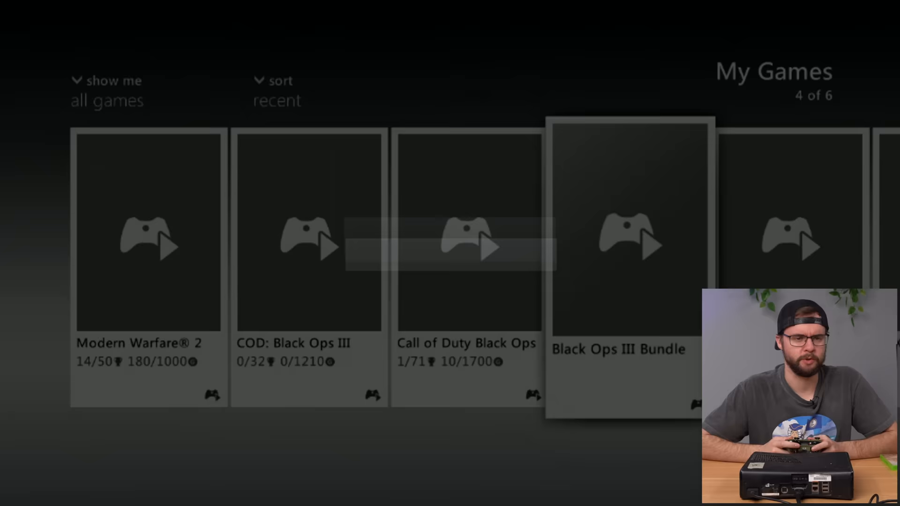
scroll("left", 3)
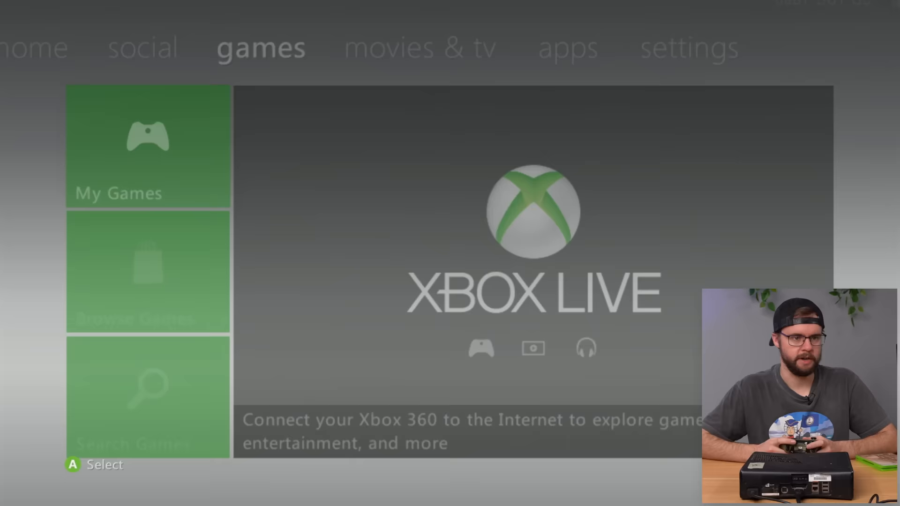
Enter My Games and move right to its last entry, XeXMenu 1.2.
left_click(147, 146)
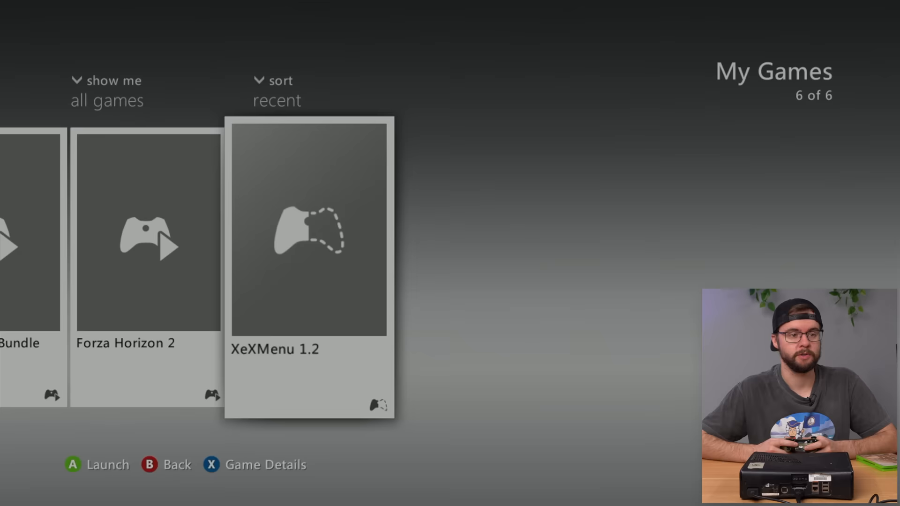
left_click(308, 229)
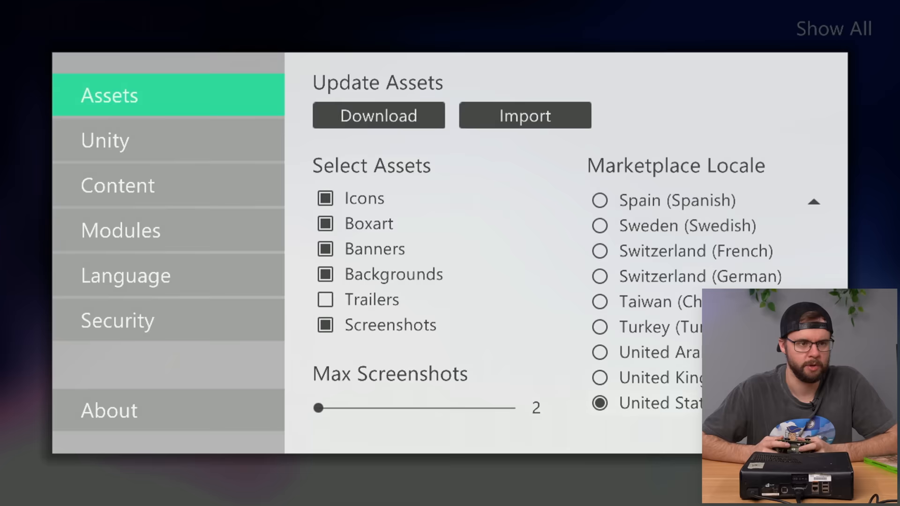
Bring up Aurora's guide menu listing Freestyle Home, File Browser and Modern Warfare 2.
left_click(109, 410)
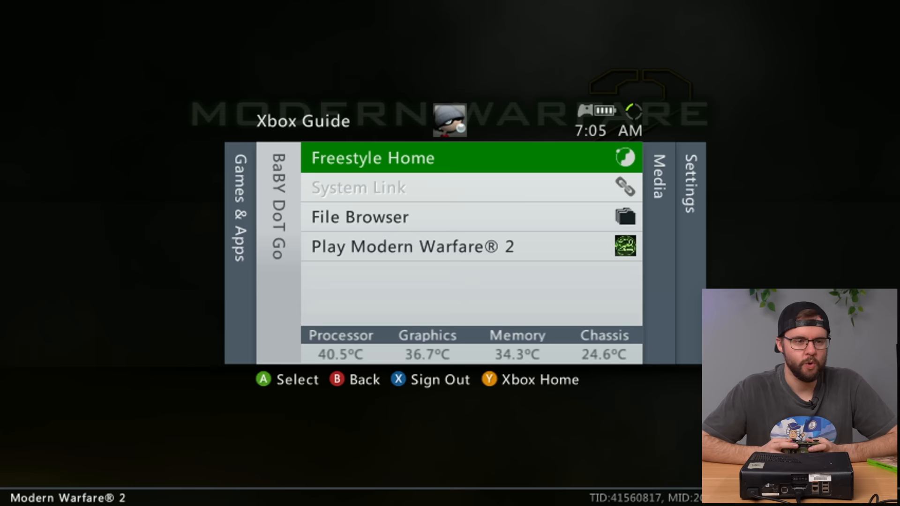
Move down in the guide to leave Modern Warfare 2 for the dashboard.
key("Down")
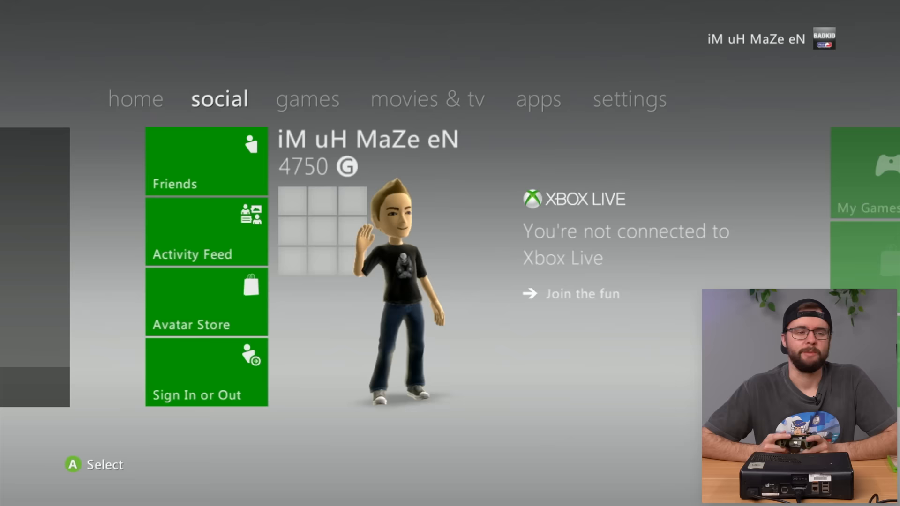
left_click(368, 149)
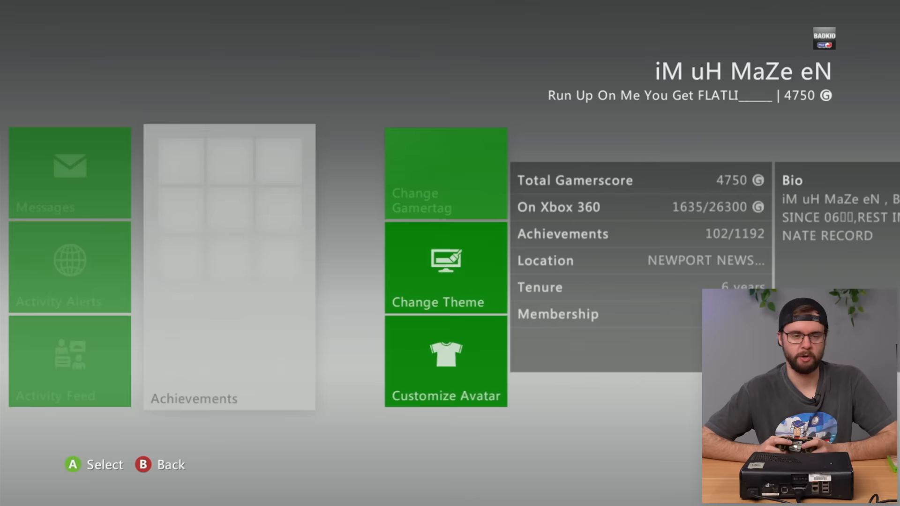
Select Achievements to show the completed-games summary covering 156 games.
left_click(229, 267)
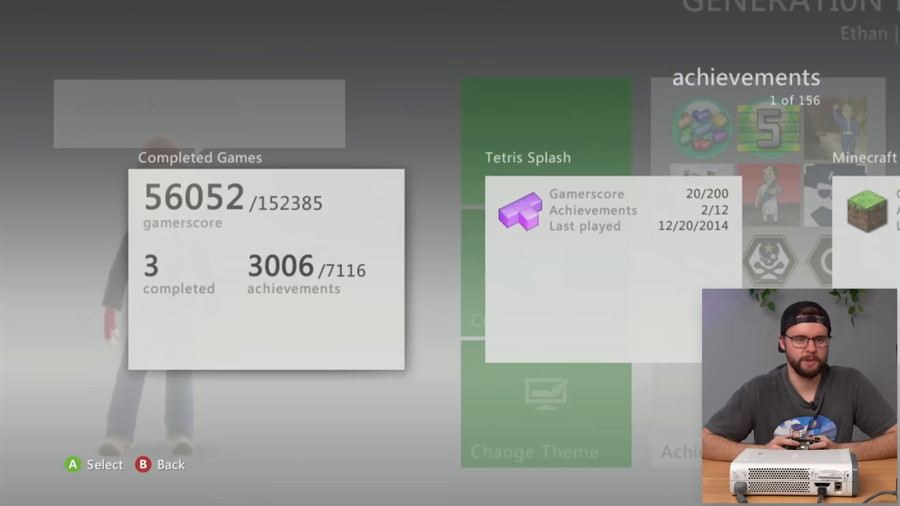
Scroll right through the achievements list past SSX, Black Ops II and PAYDAY 2.
scroll("right", 3)
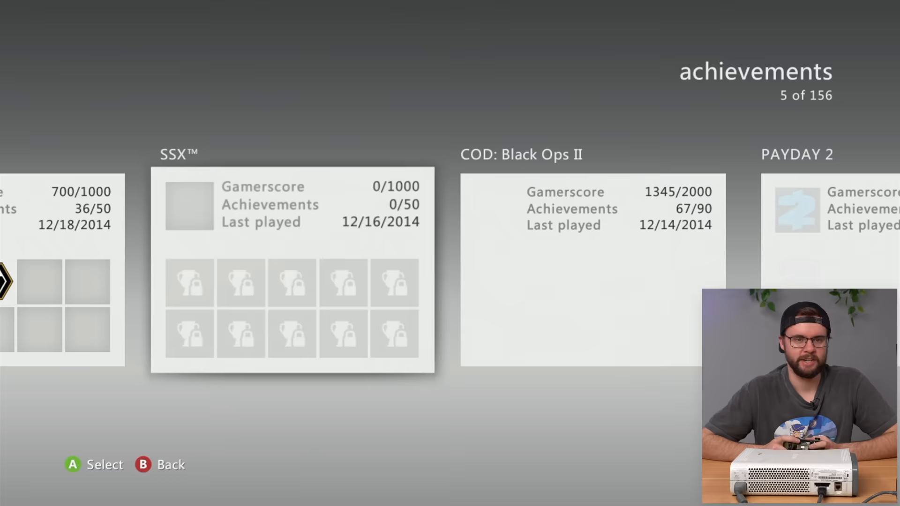
scroll("right", 3)
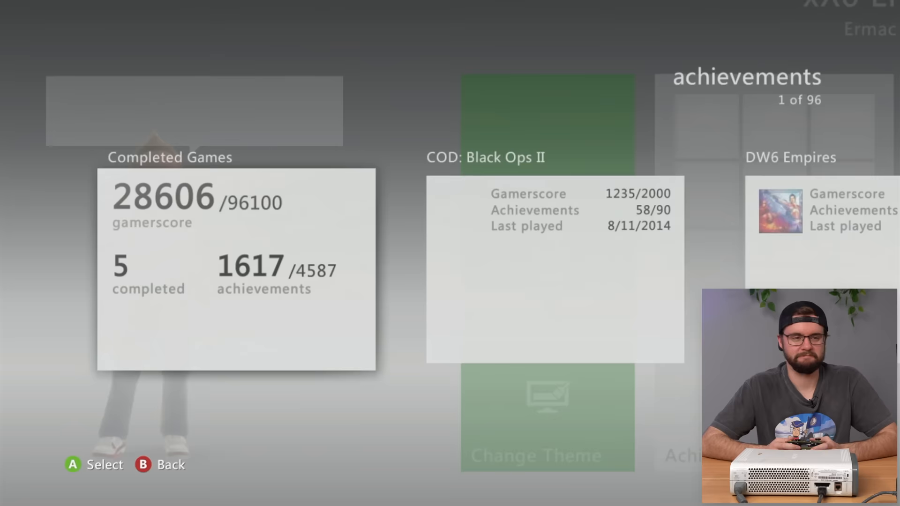
Scroll right through the played-games tiles showing gamerscore and achievement totals.
scroll("right", 3)
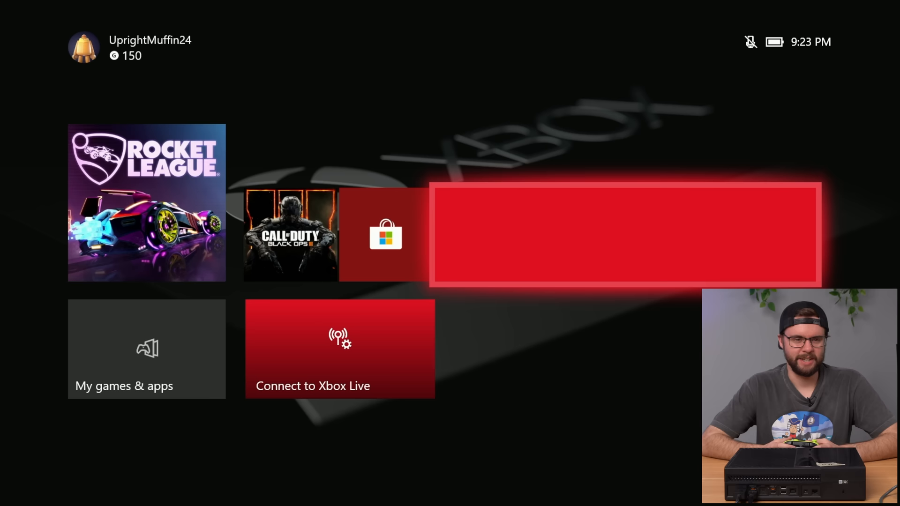
Enter My games & apps to list the console's eight installed titles.
left_click(147, 204)
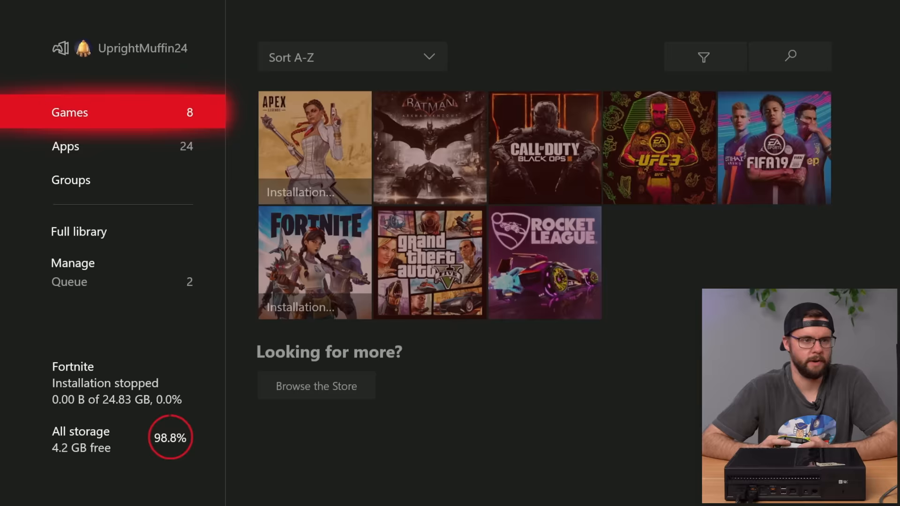
Attempt to launch a library game, then choose Check my network at the Xbox Live prompt.
left_click(429, 147)
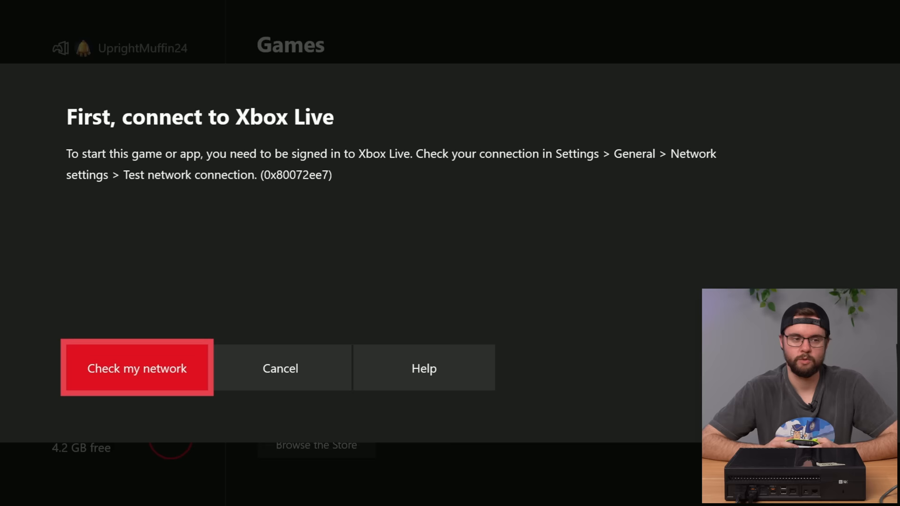
left_click(281, 367)
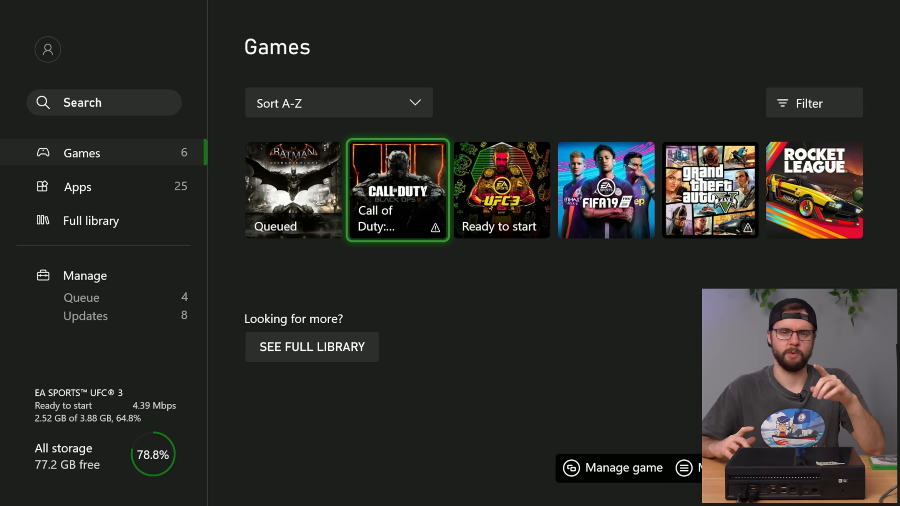
Select Call of Duty: Black Ops III from the Games row of My games & apps.
left_click(500, 190)
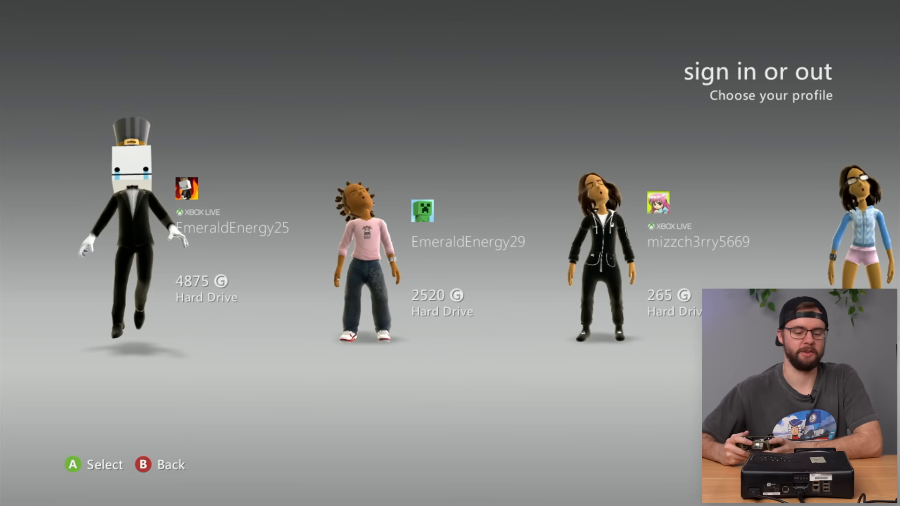
Scroll right through the stored profiles on the sign in or out screen.
scroll("right", 3)
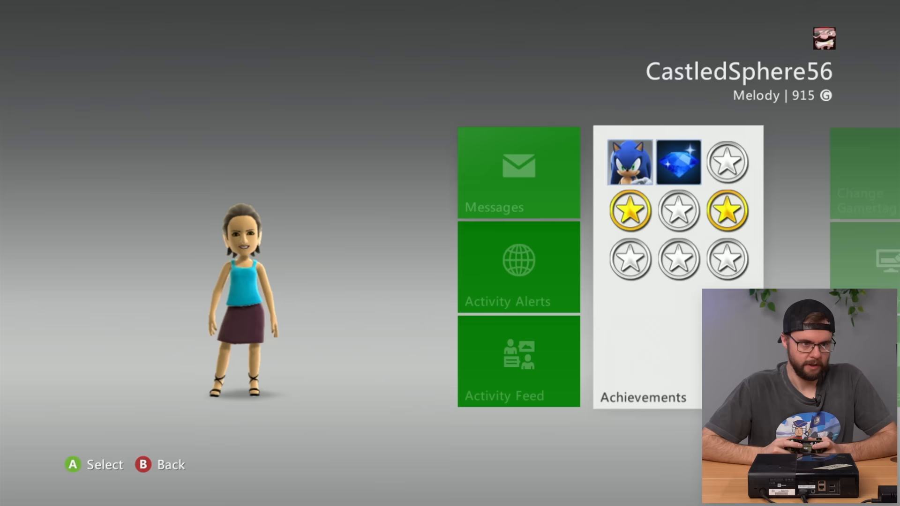
Return from CastledSphere56's profile page to the dashboard and enter System Settings.
key("B")
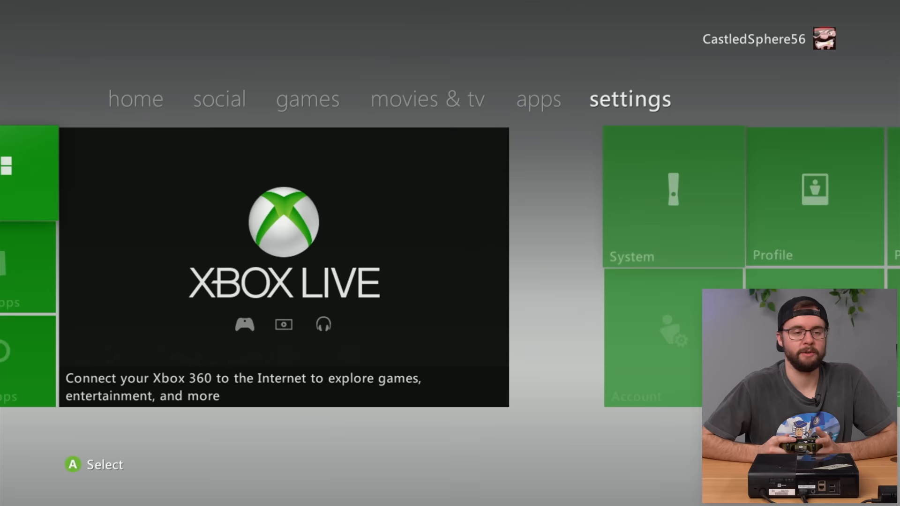
left_click(672, 195)
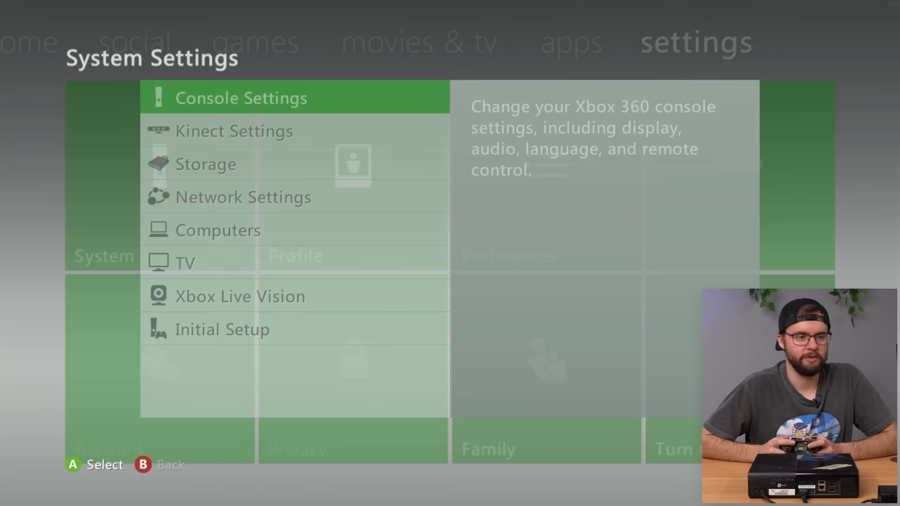